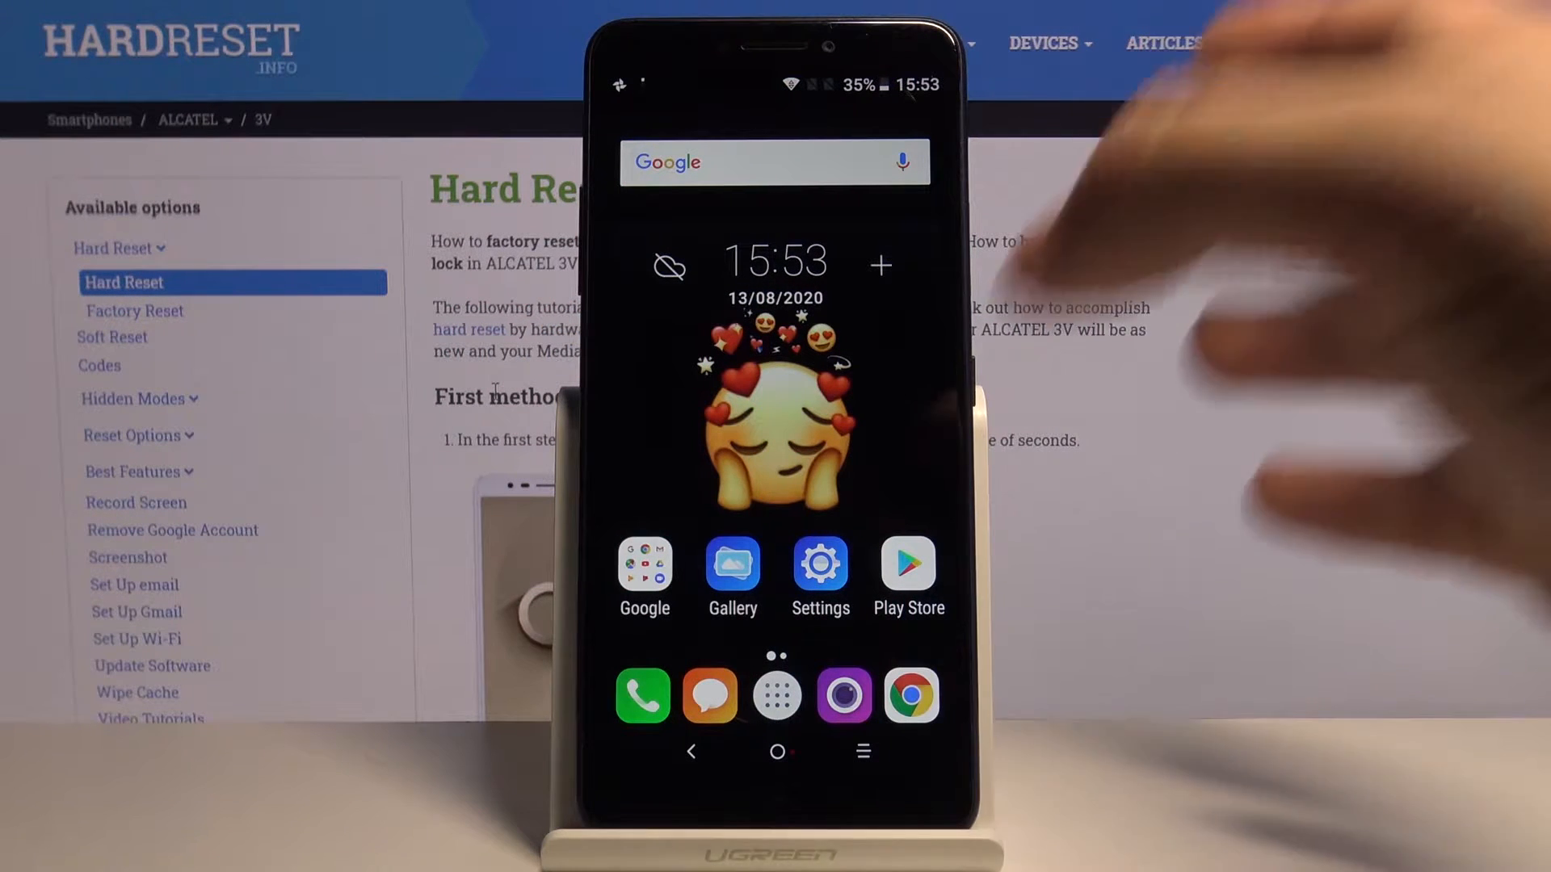
- Open Android Settings from the home screen to reach the Apps section
left_click(819, 567)
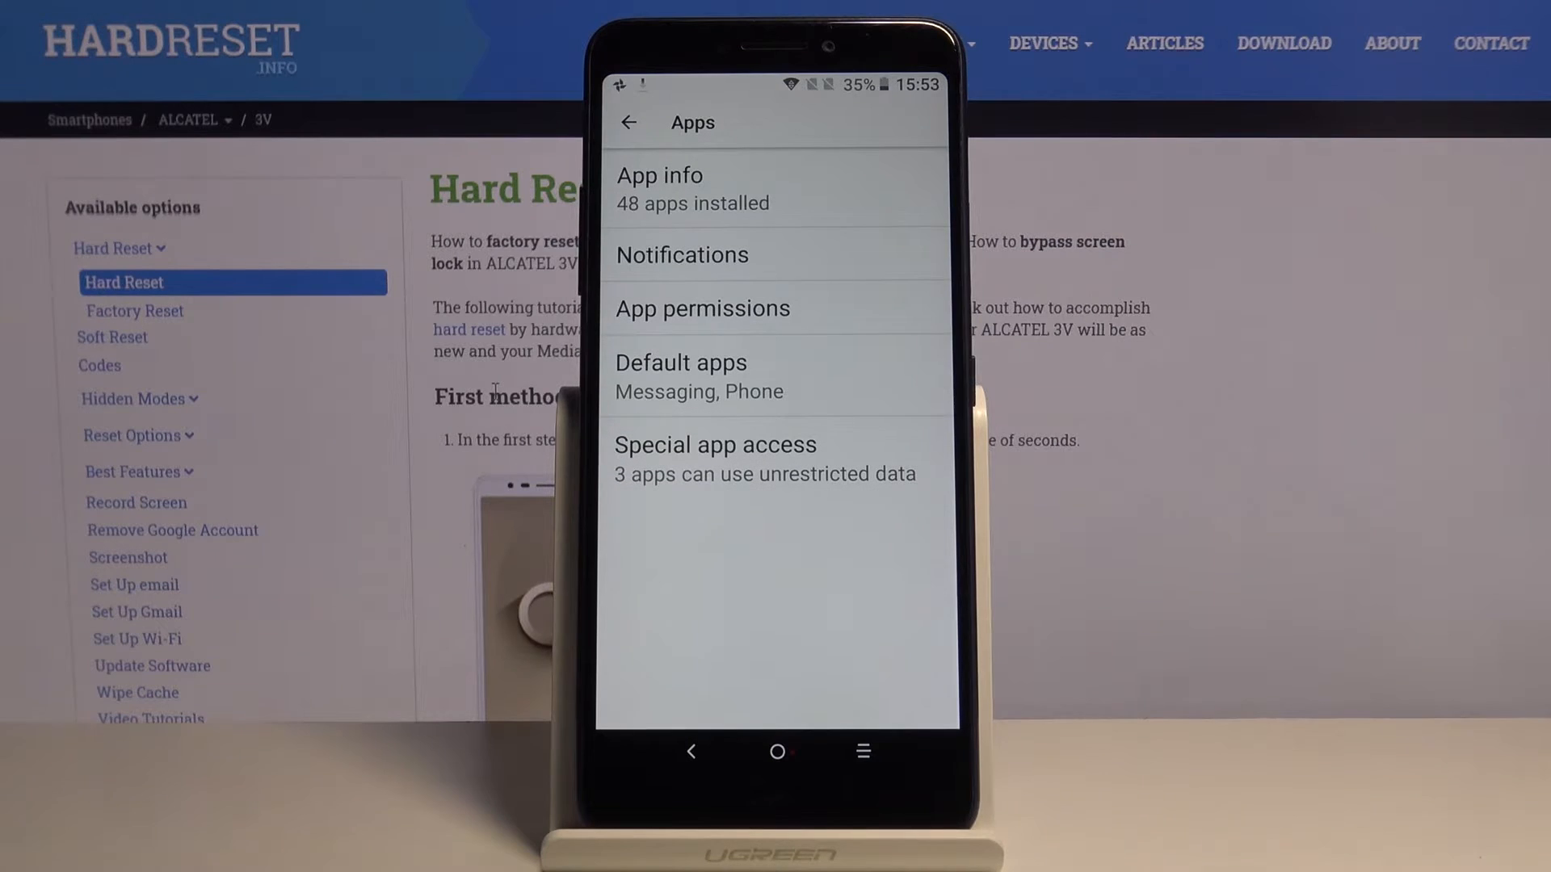
left_click(680, 255)
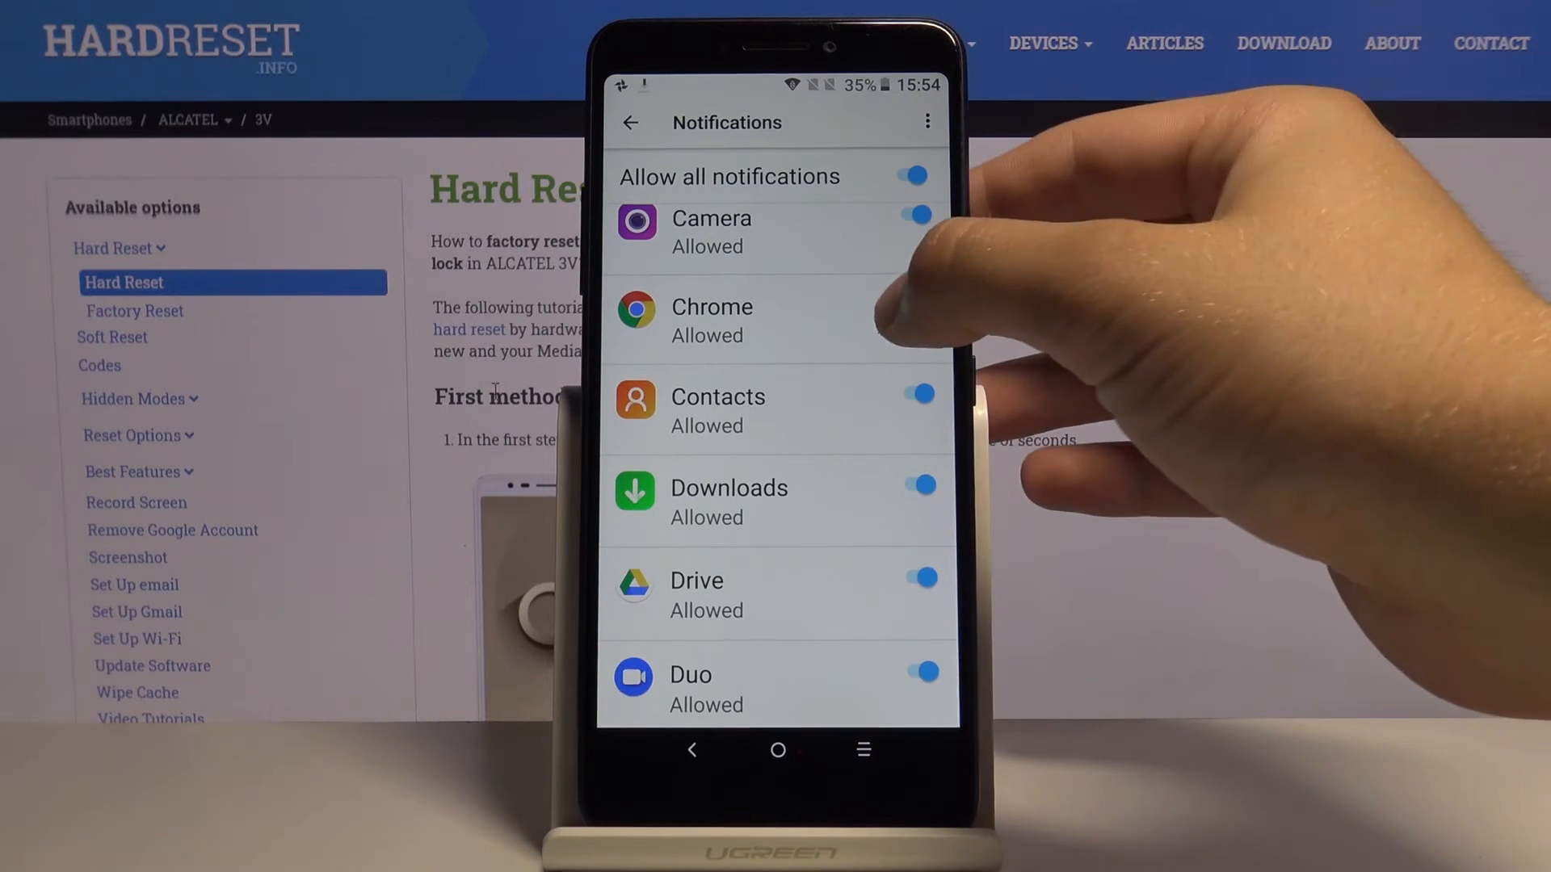
- Switch off Chrome's notification toggle so Chrome shows Blocked
left_click(910, 304)
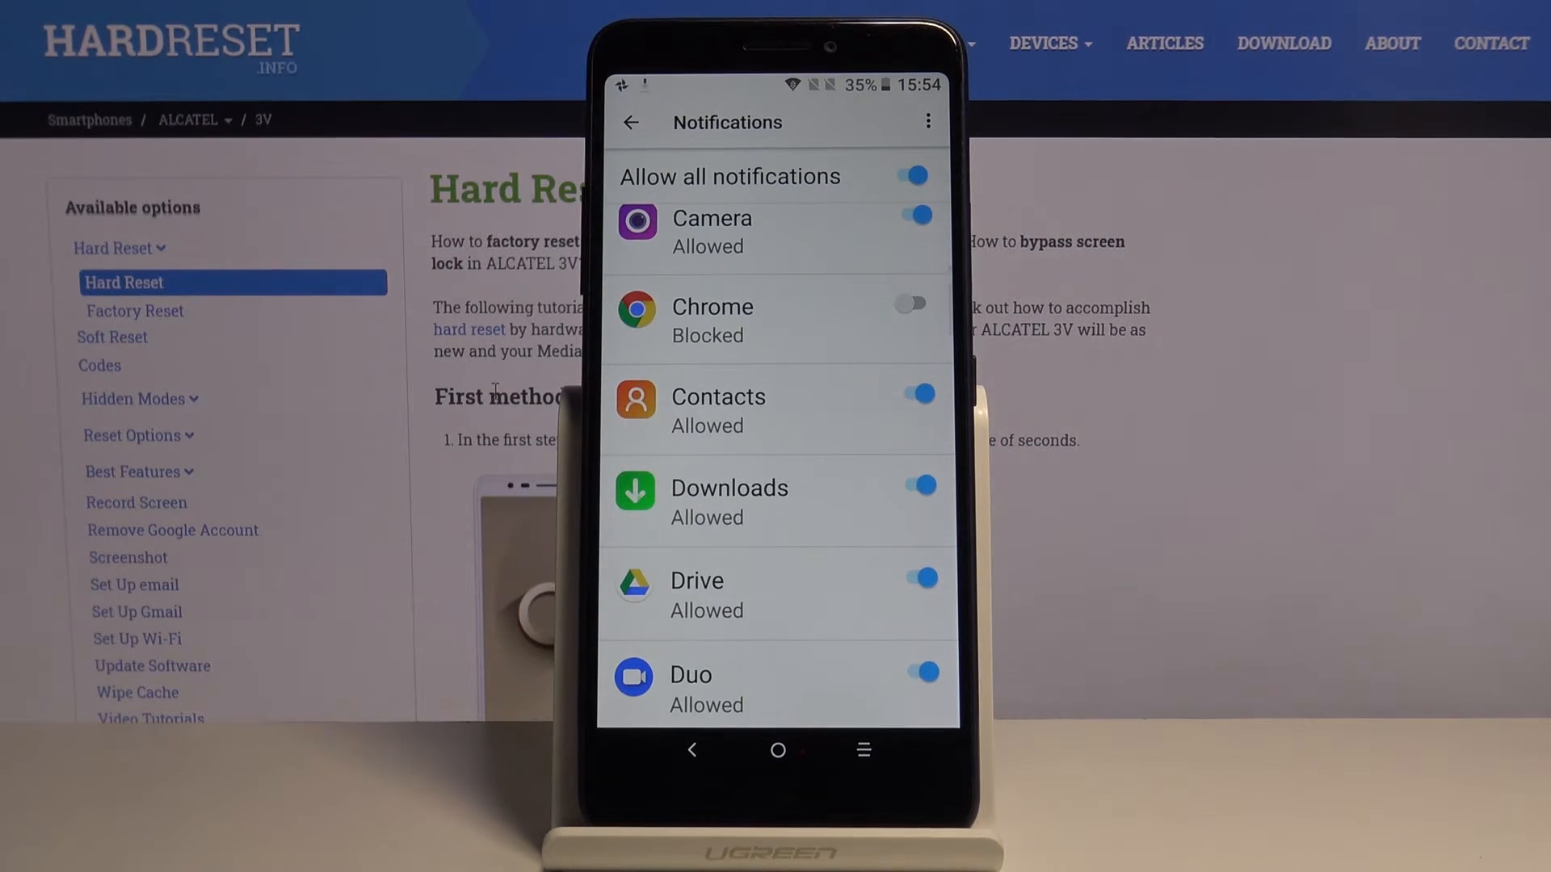